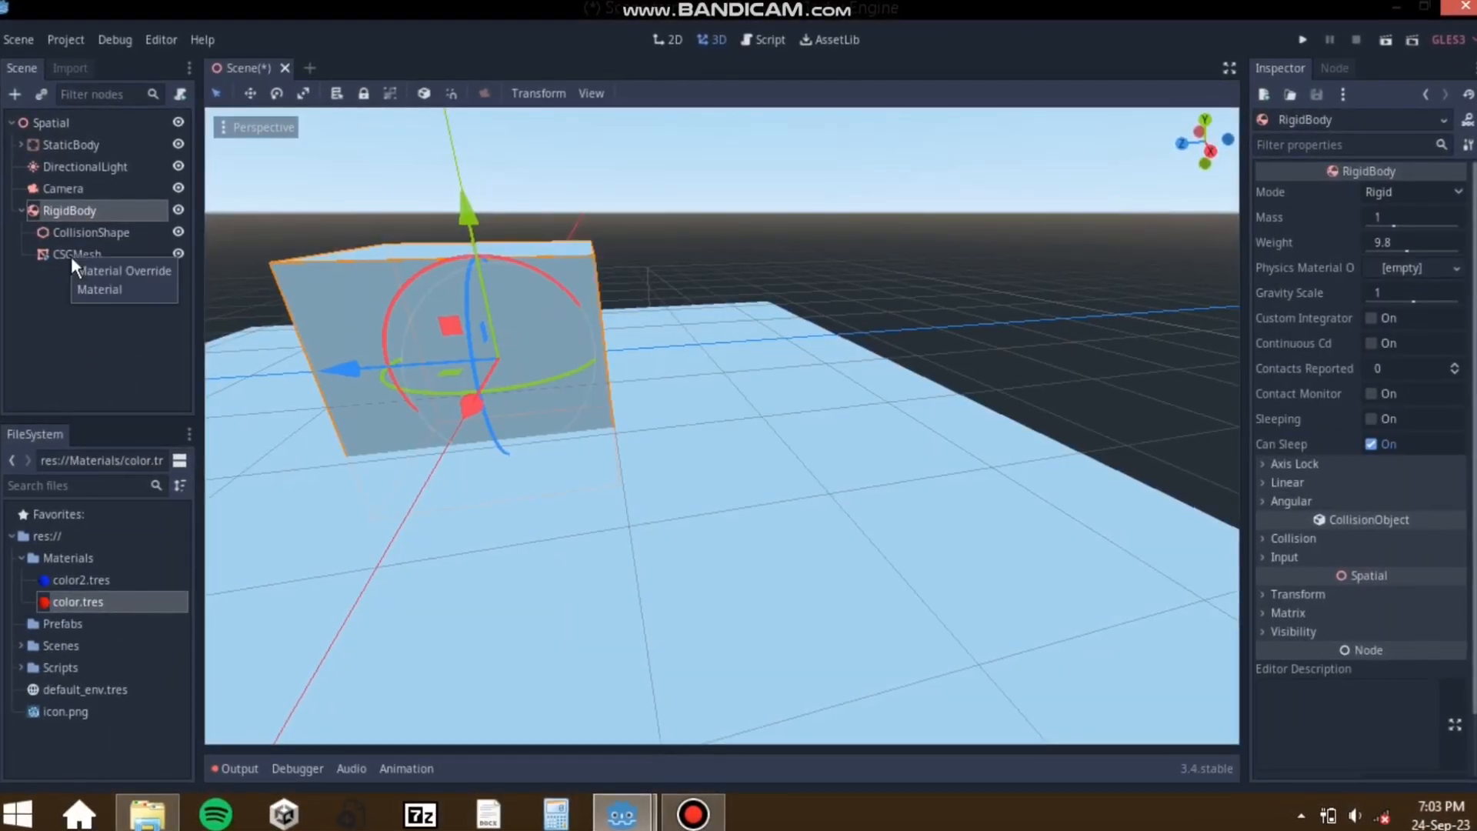
- Review the Camera node and player script, then run the project with F5 to test movement
{"action": "left_click", "coordinate": [63, 188]}
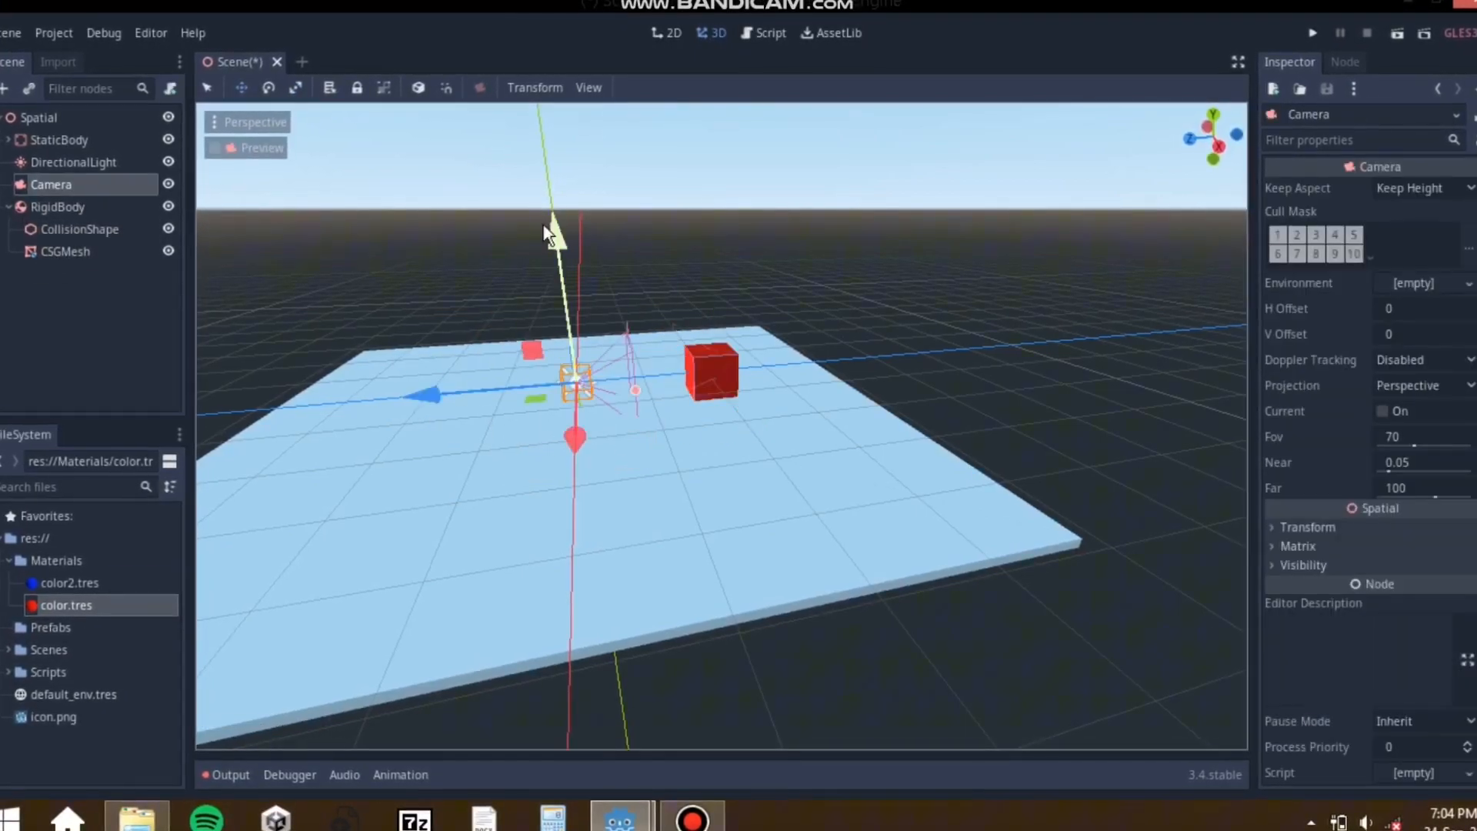
{"action": "left_click", "coordinate": [1313, 32]}
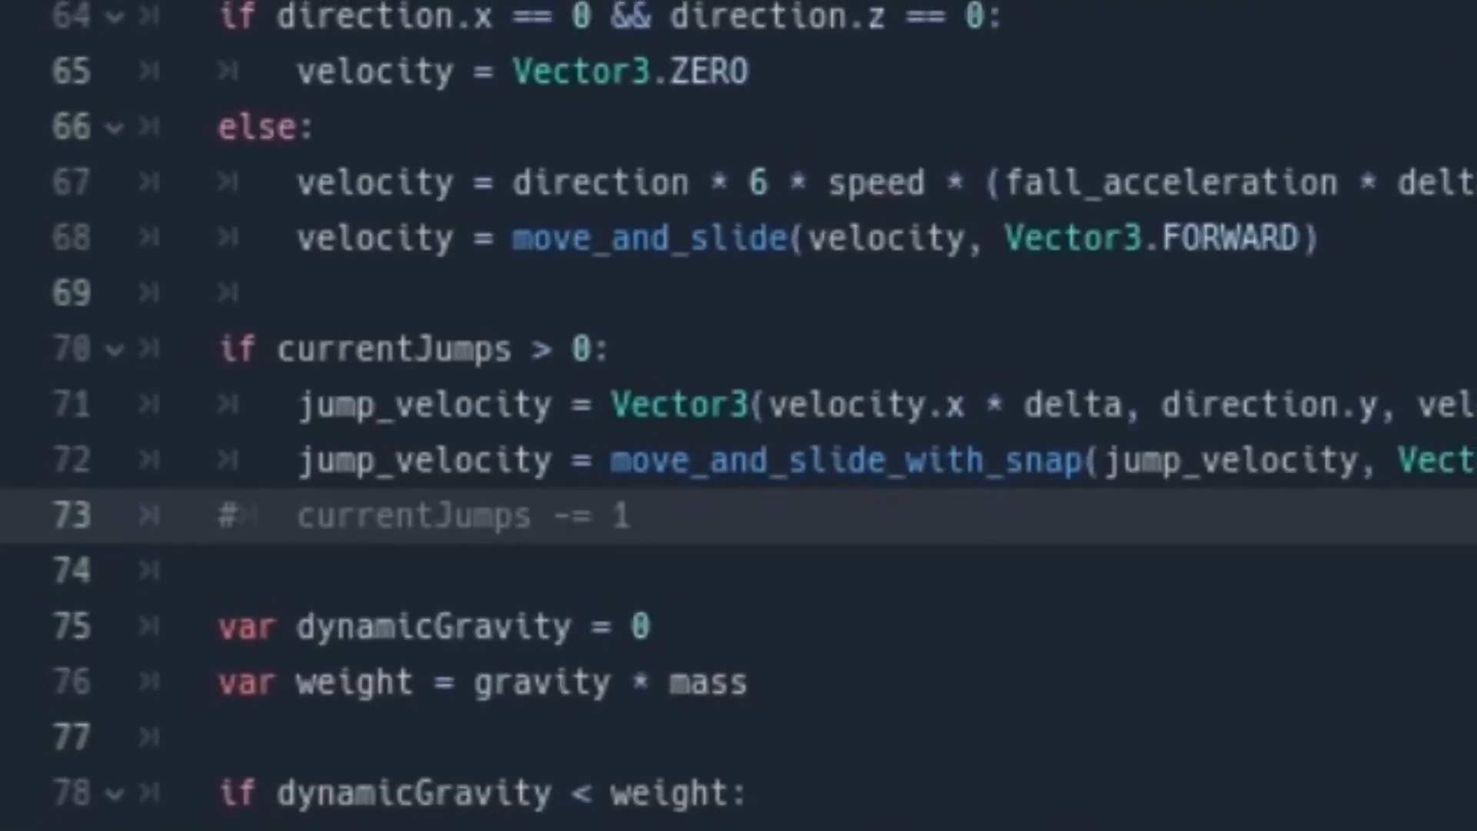
{"action": "key", "text": "f5"}
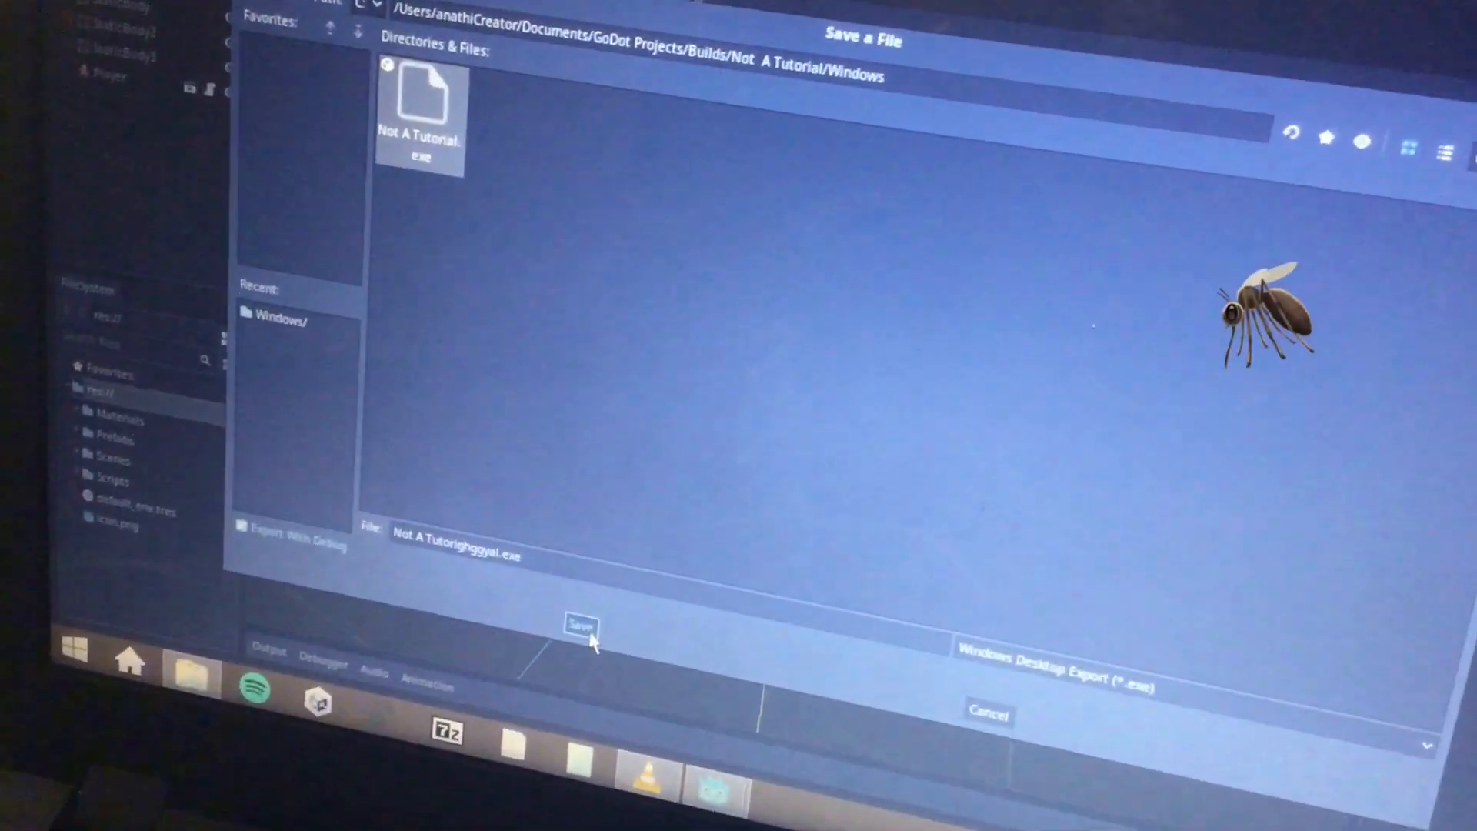
- Save the Windows Desktop export into the Builds/Not A Tutorial/Windows folder
{"action": "left_click", "coordinate": [581, 625]}
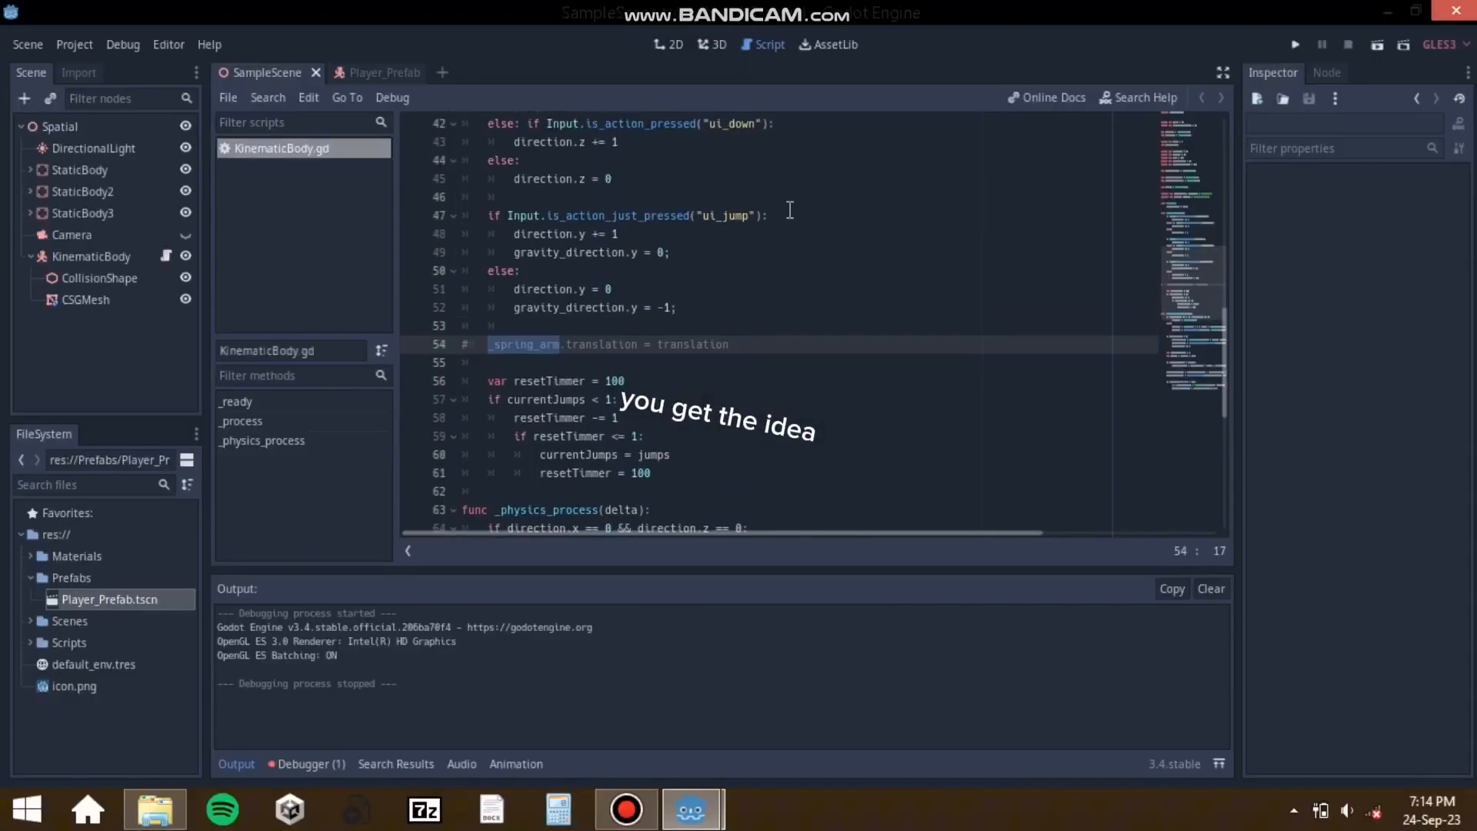
- Scroll through the KinematicBody.gd jump and gravity code, then through the Unity Runtime Fee email
{"action": "scroll", "scroll_direction": "up", "scroll_amount": 3}
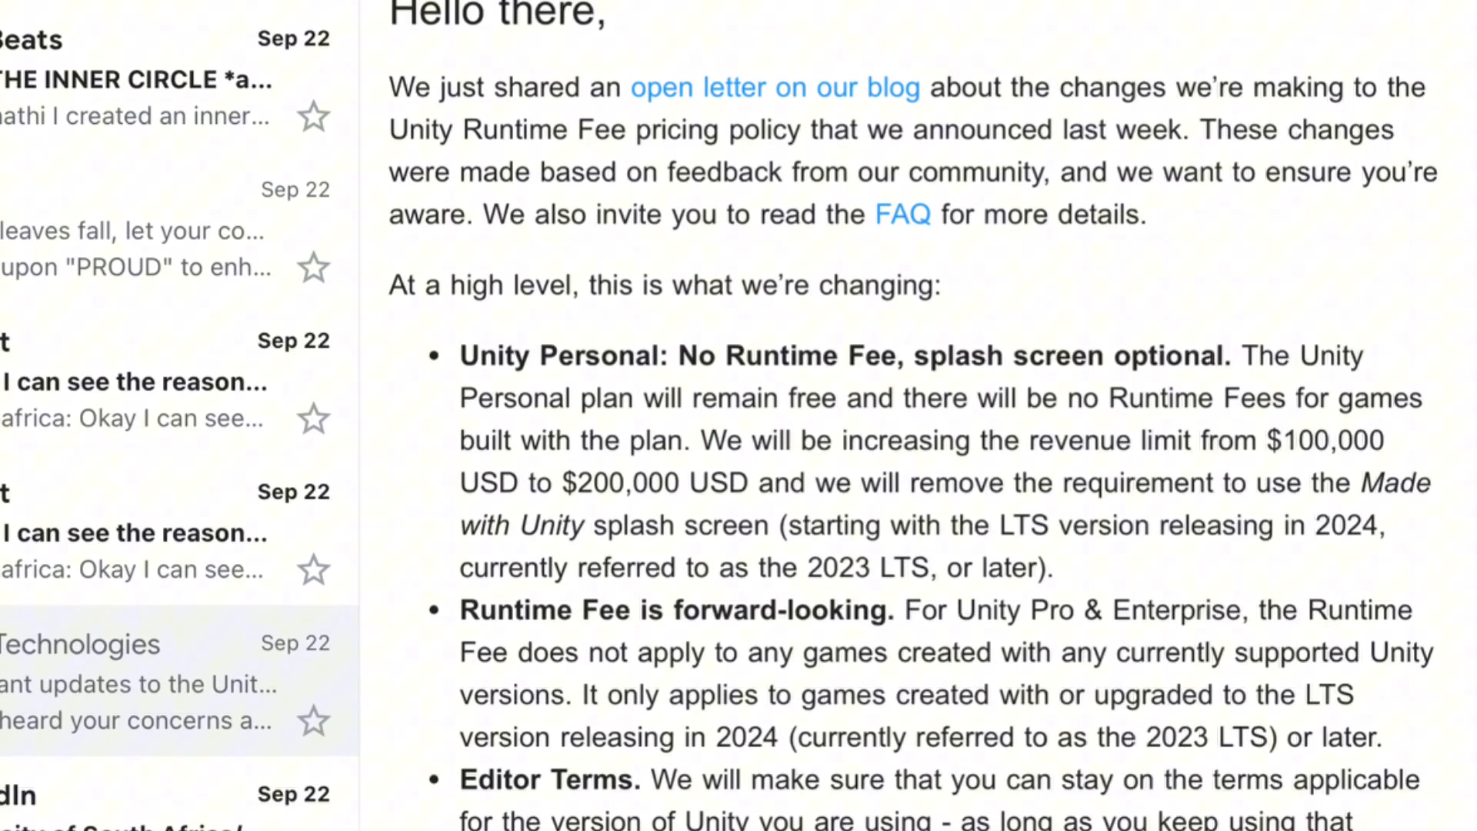
{"action": "scroll", "scroll_direction": "down", "scroll_amount": 3}
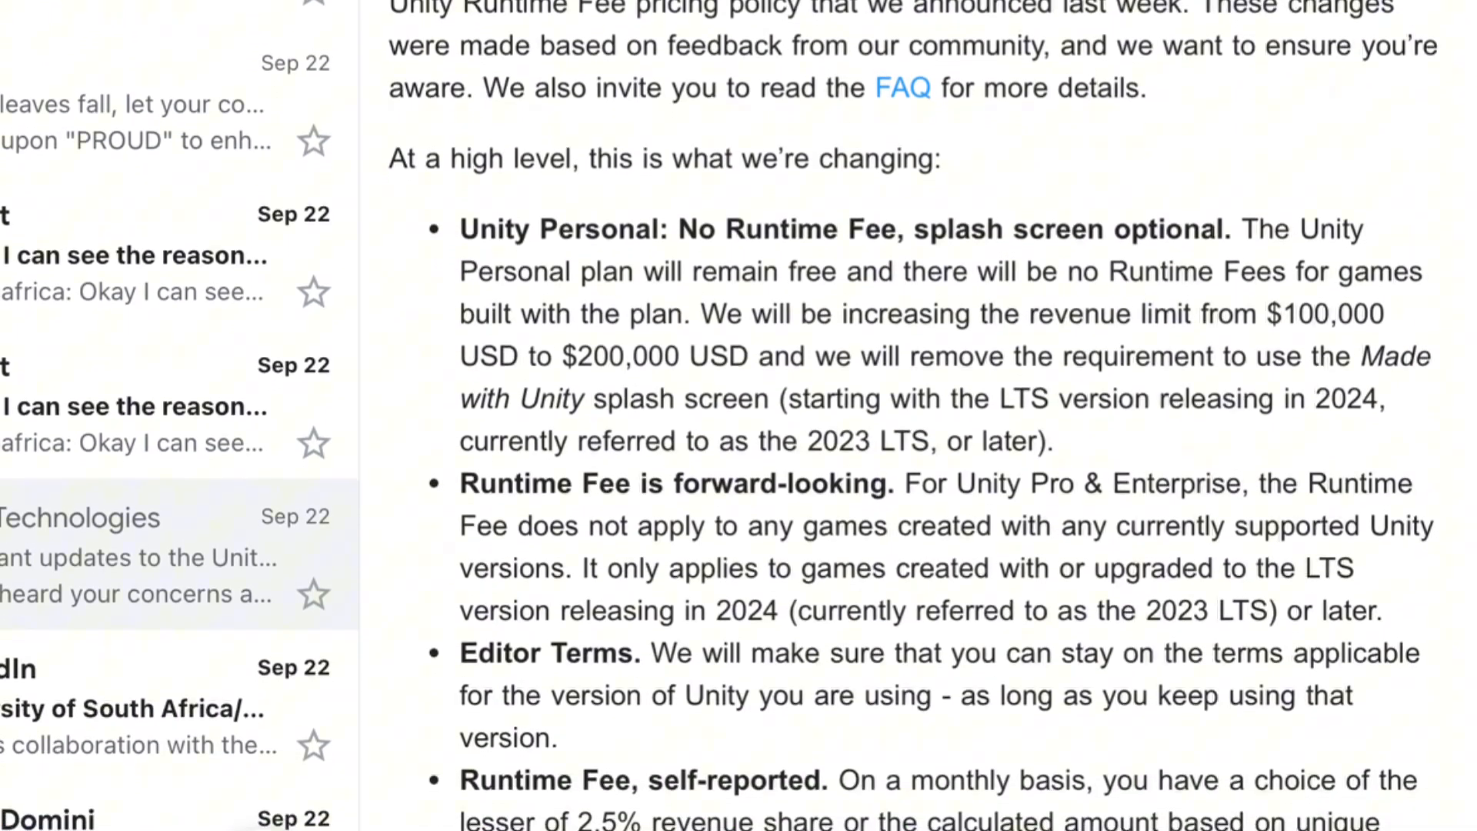
{"action": "scroll", "scroll_direction": "down", "scroll_amount": 3}
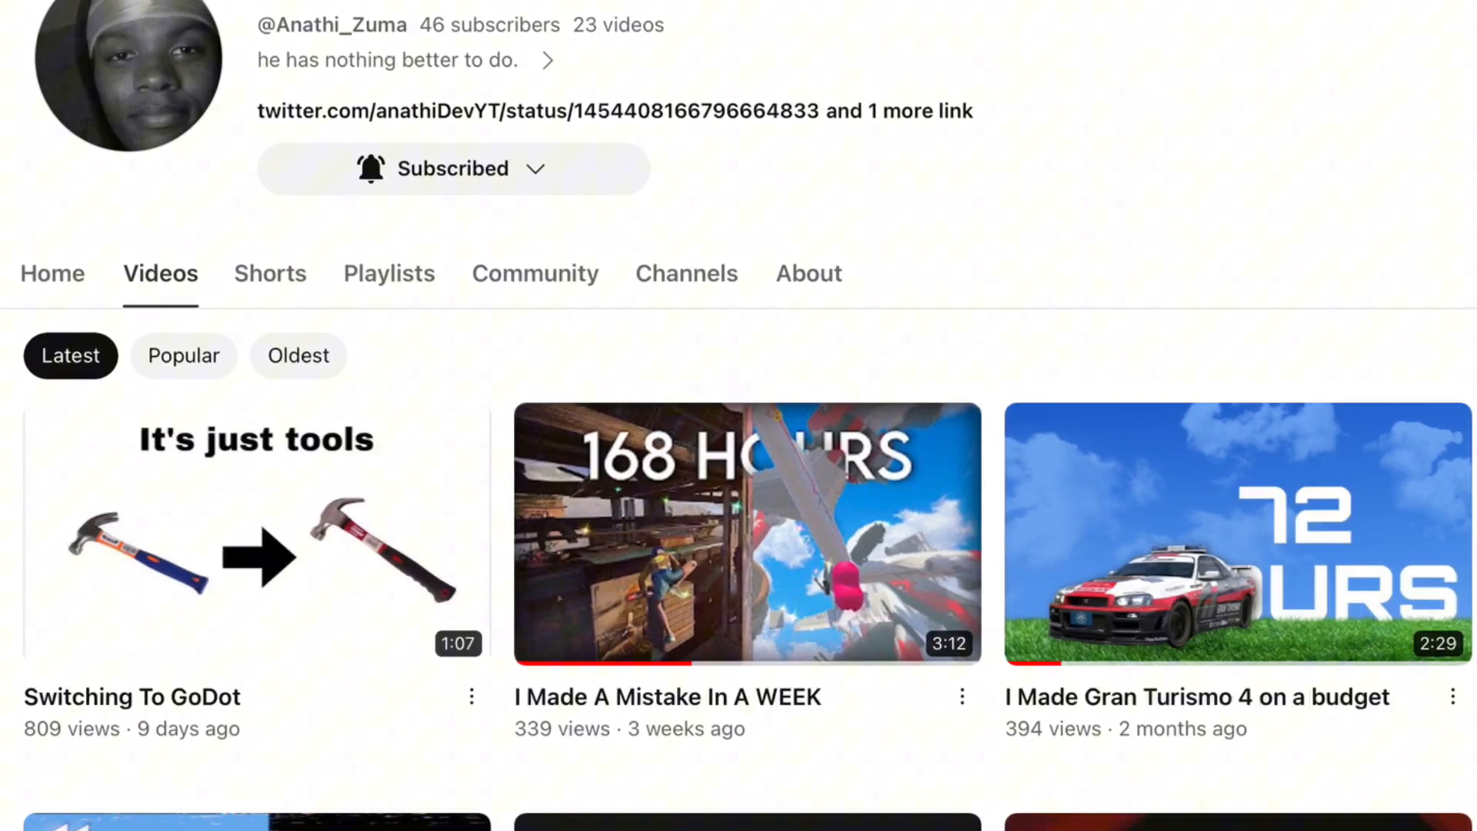
- Scroll the channel's Videos page to browse the latest uploads starting with Switching To GoDot
{"action": "scroll", "scroll_direction": "up", "scroll_amount": 3}
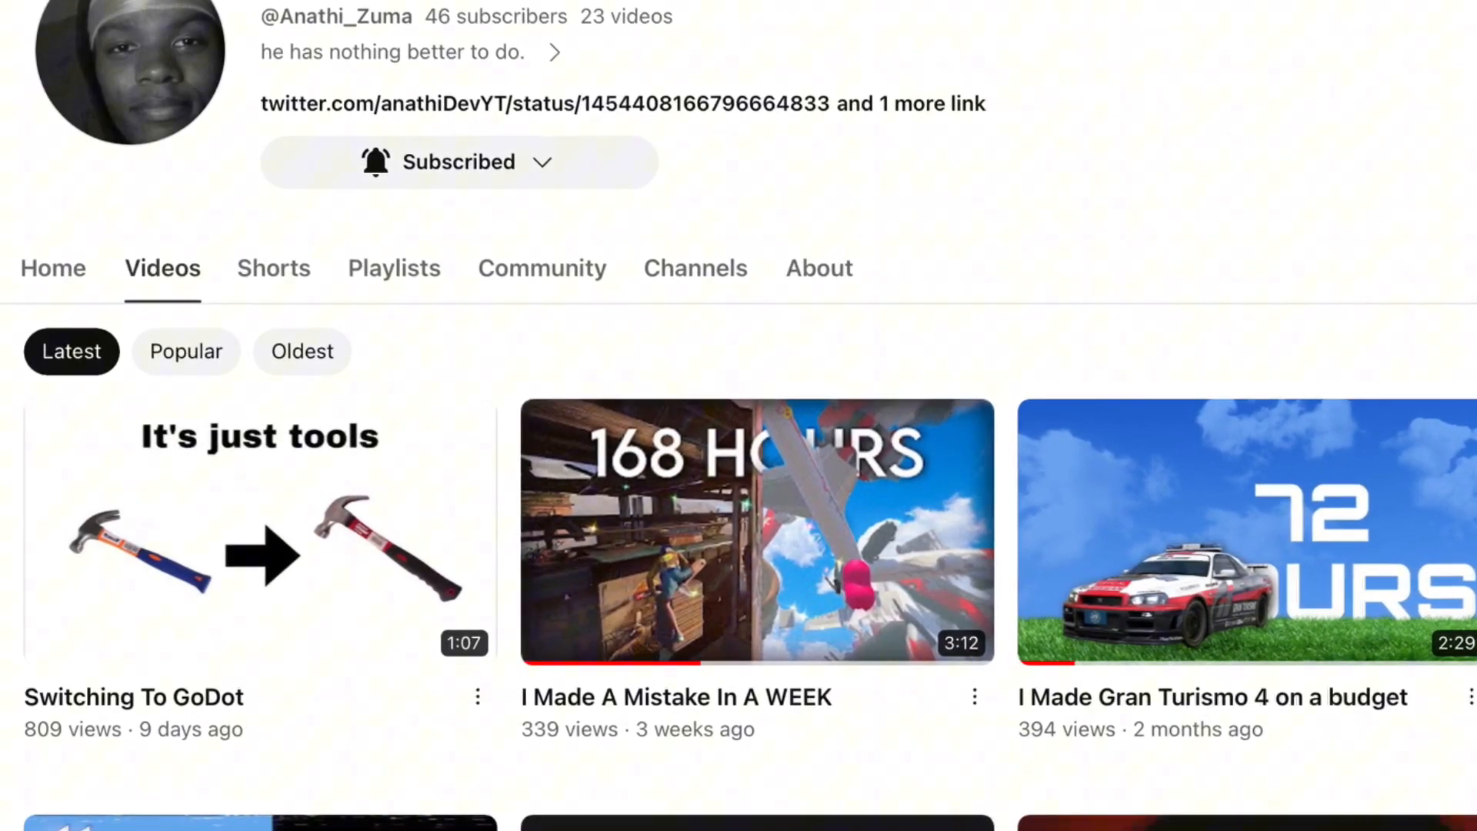
{"action": "scroll", "scroll_direction": "down", "scroll_amount": 3}
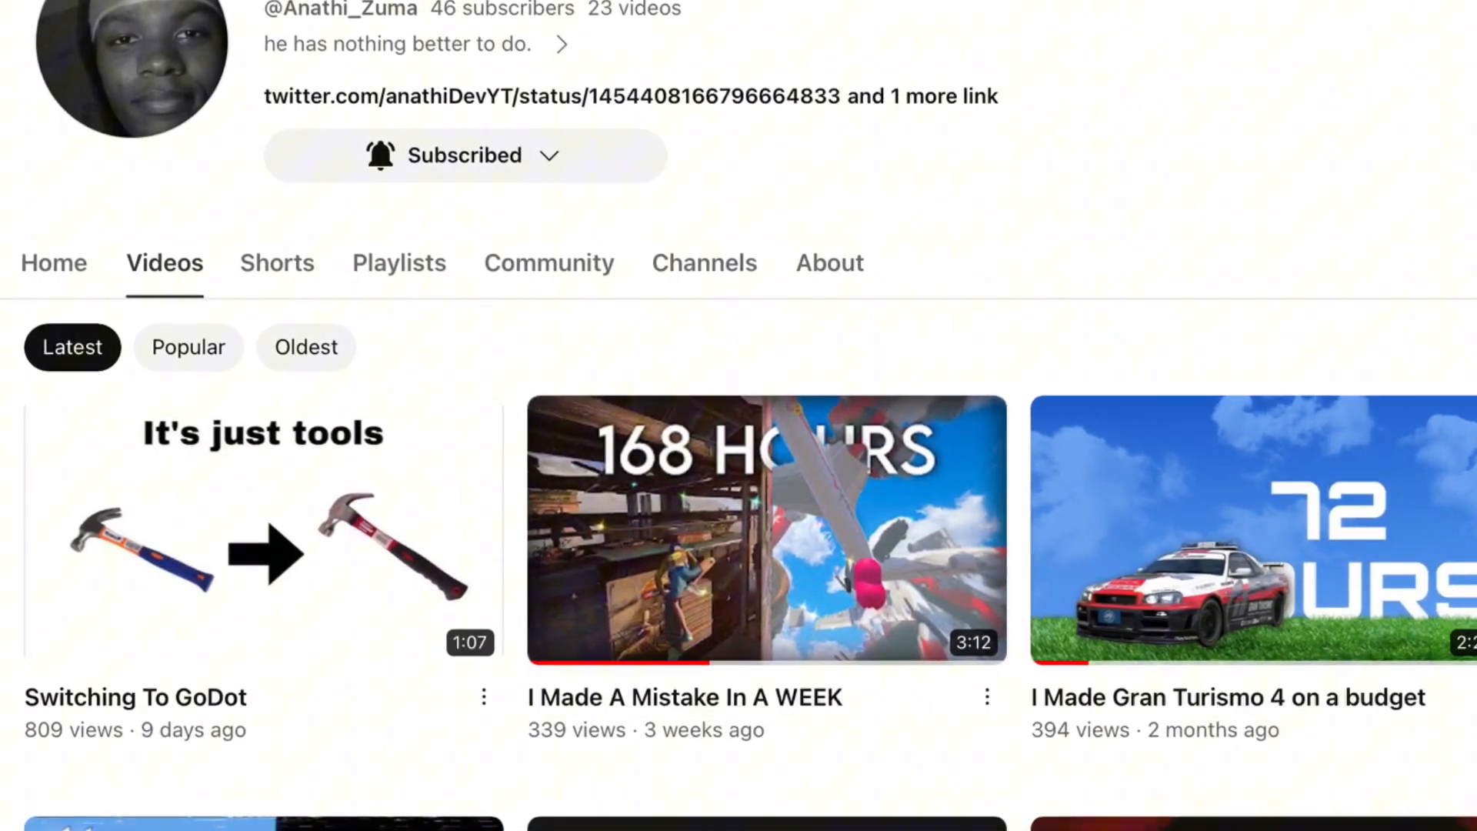
{"action": "scroll", "scroll_direction": "up", "scroll_amount": 3}
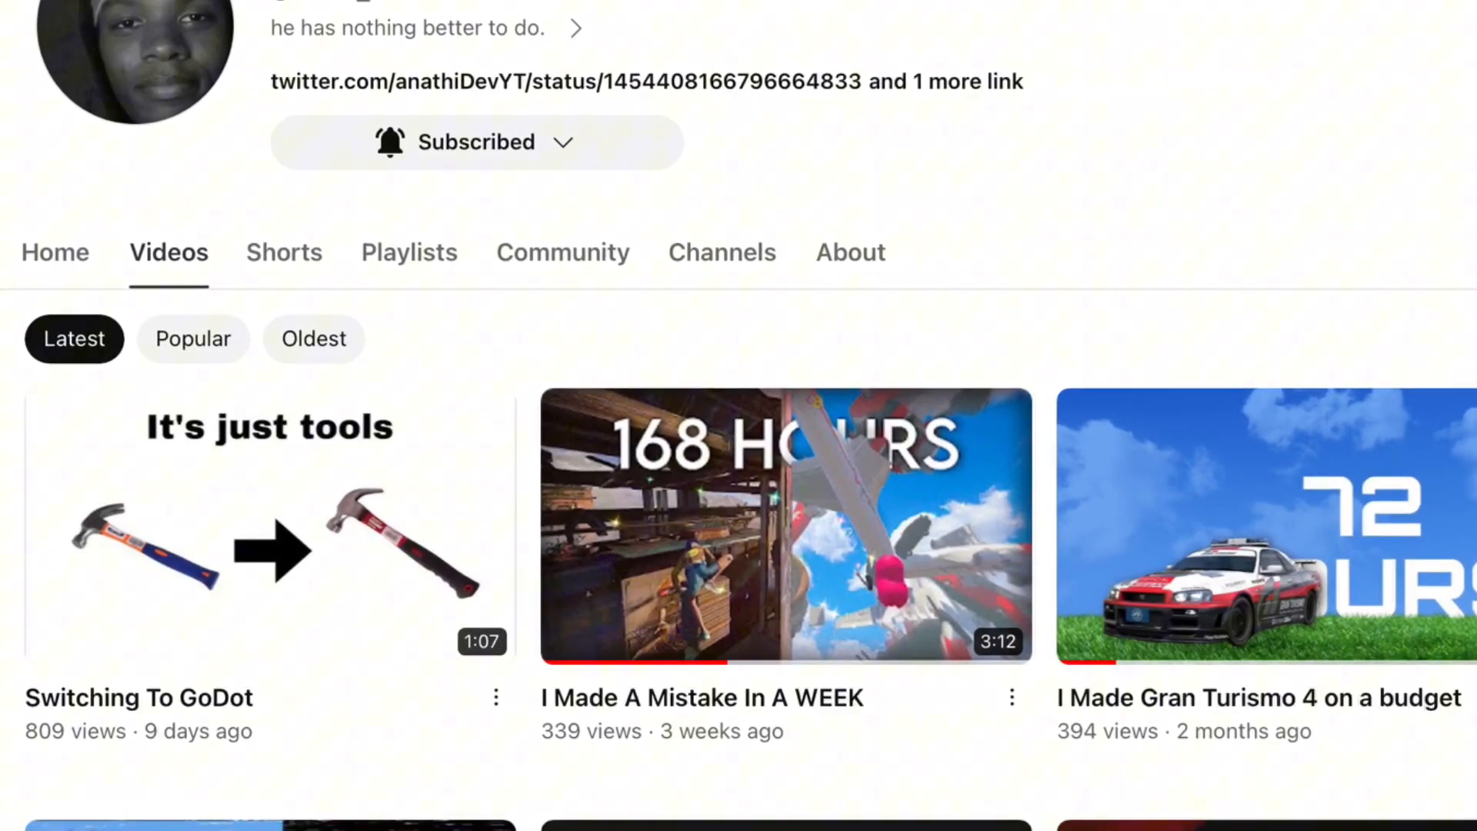